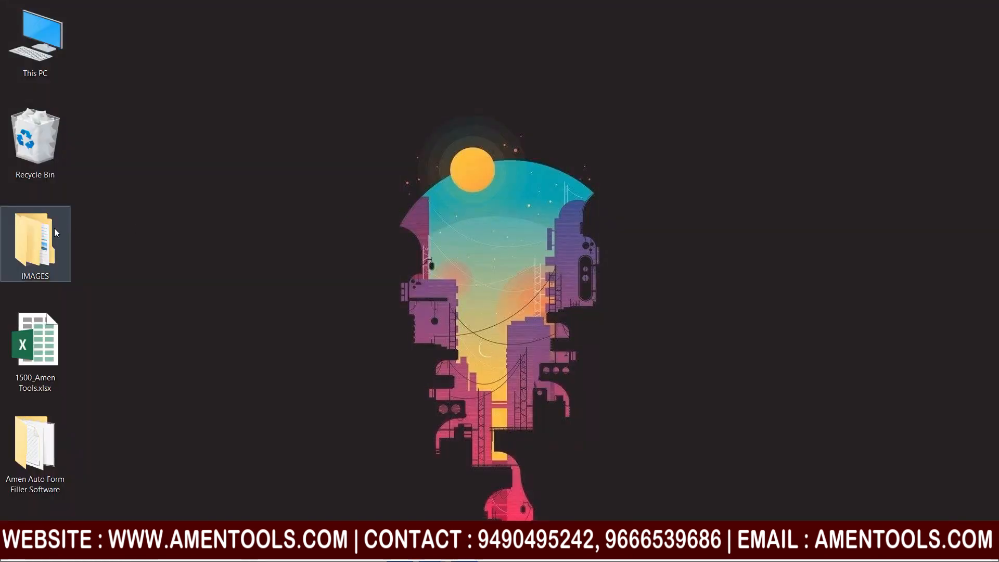
Browse the scanned form images in the desktop IMAGES folder, then close the window.
double_click(35, 244)
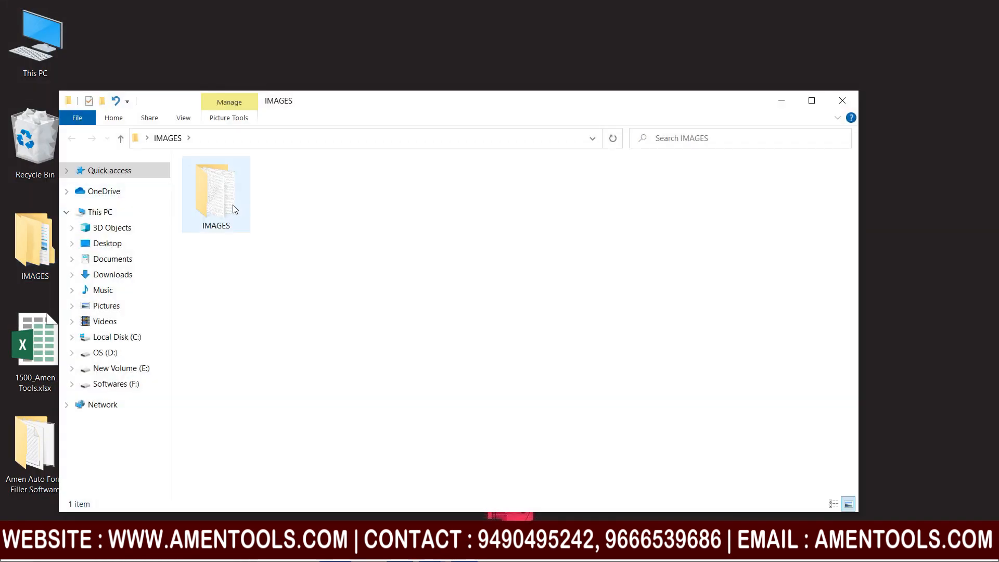
double_click(216, 191)
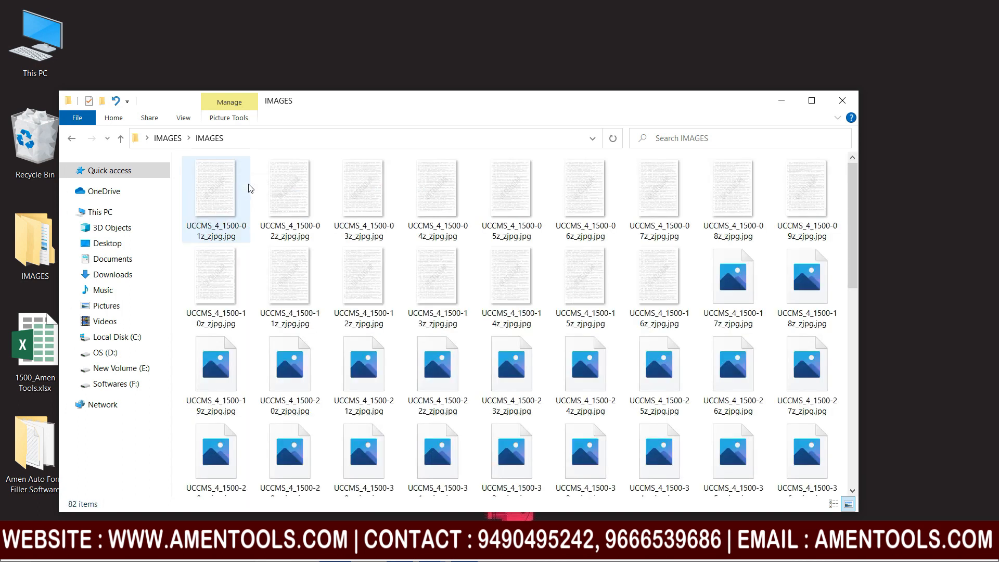
right_click(216, 187)
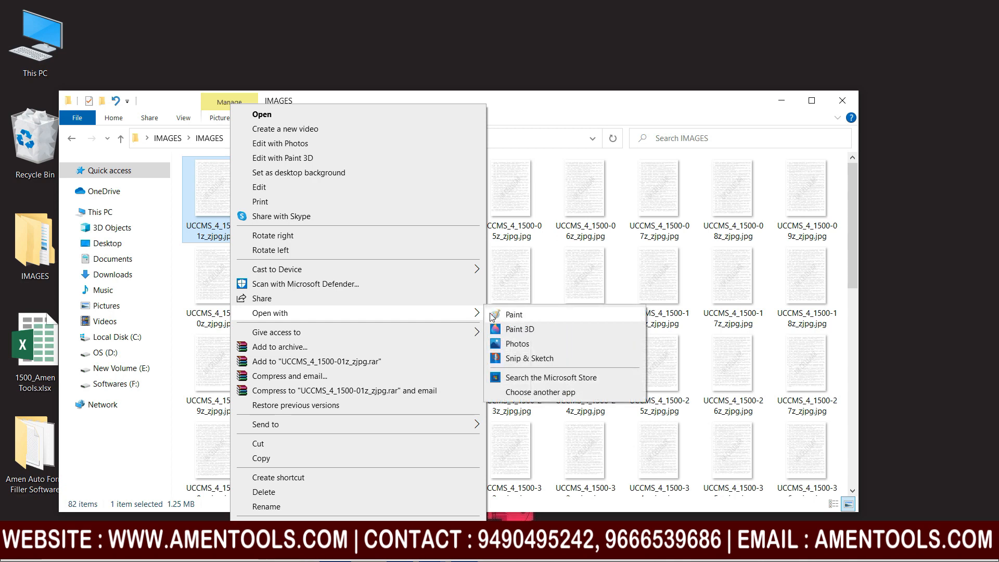
click(513, 315)
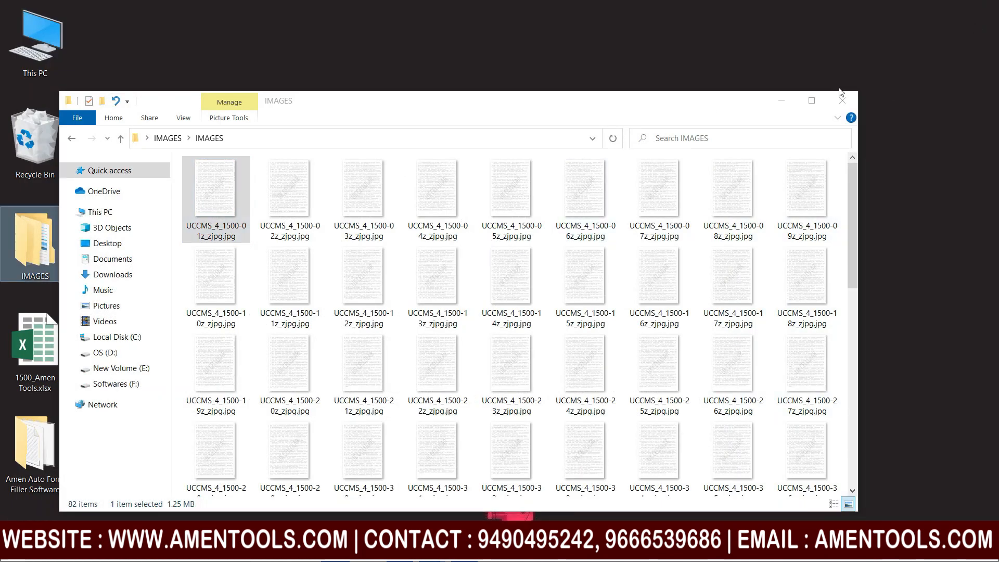
right_click(35, 344)
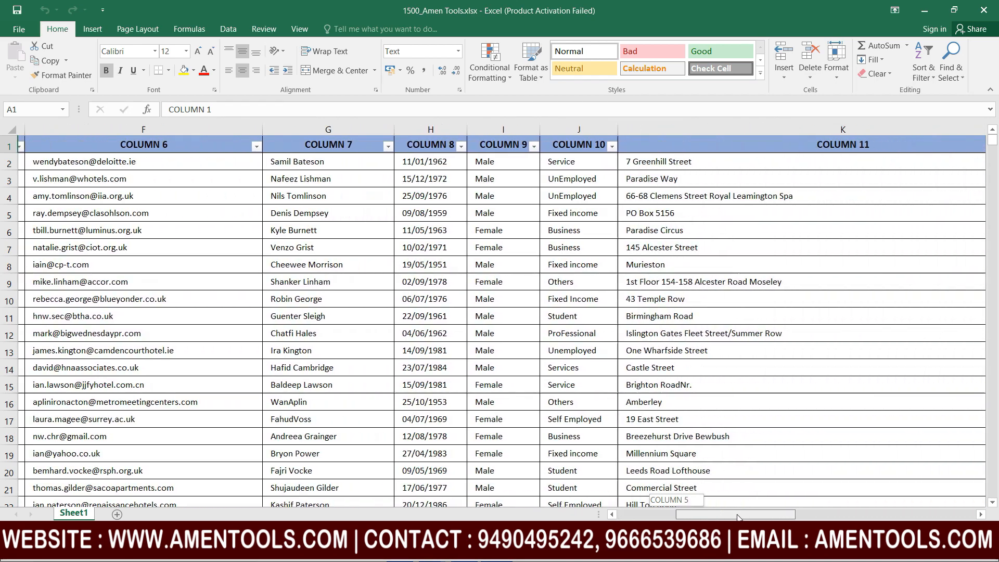
Scroll through COLUMN 1 to COLUMN 16 of 1500_Amen Tools.xlsx and close it.
scroll(right, 3)
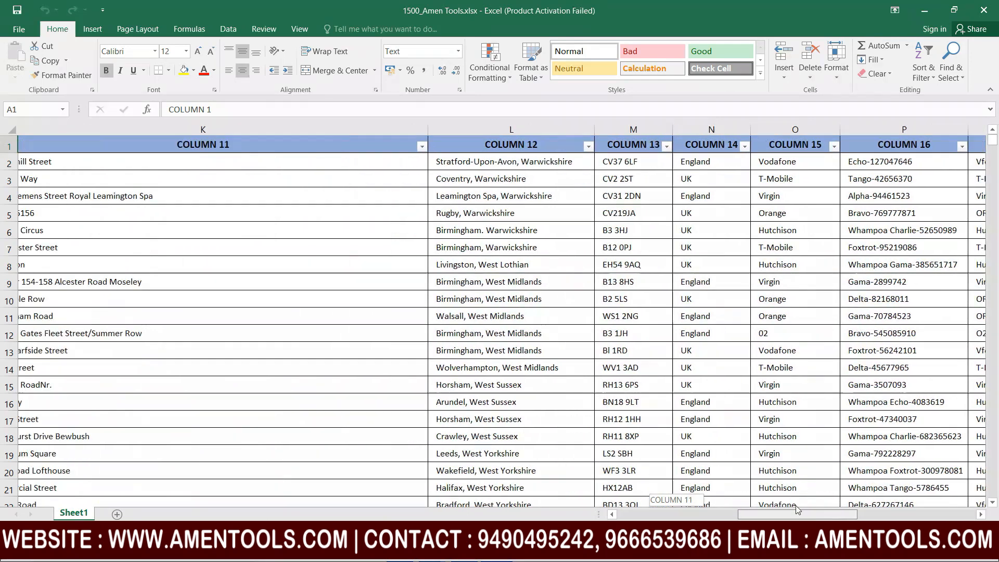
scroll(left, 3)
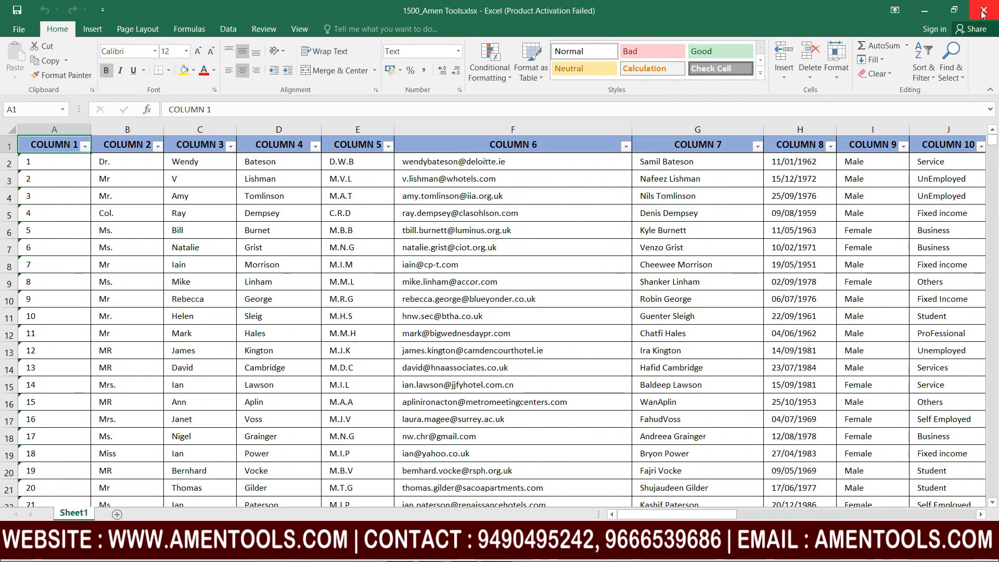
click(983, 12)
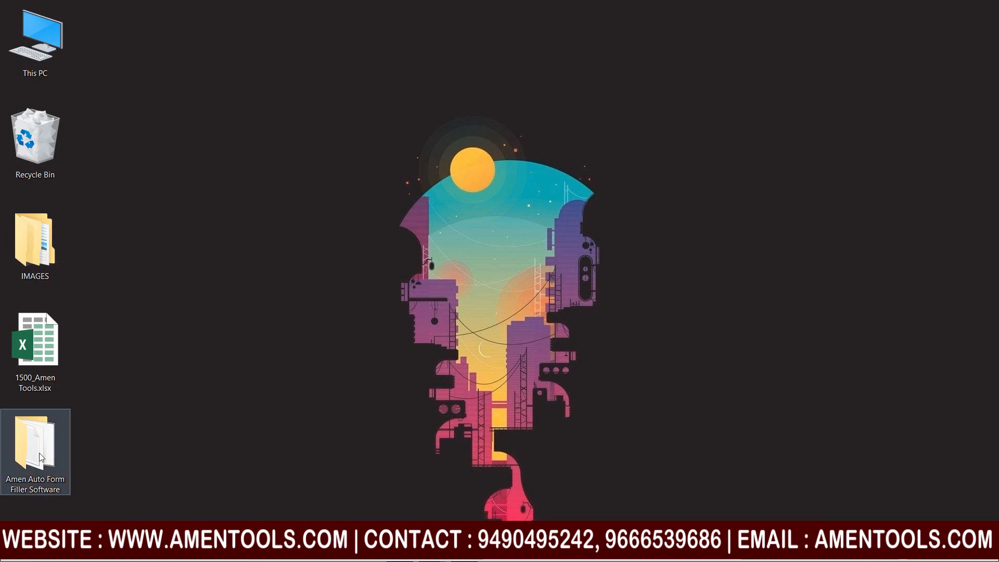
Open Amen Auto Form Filling.exe from the Amen Auto Form Filler Software folder.
right_click(242, 194)
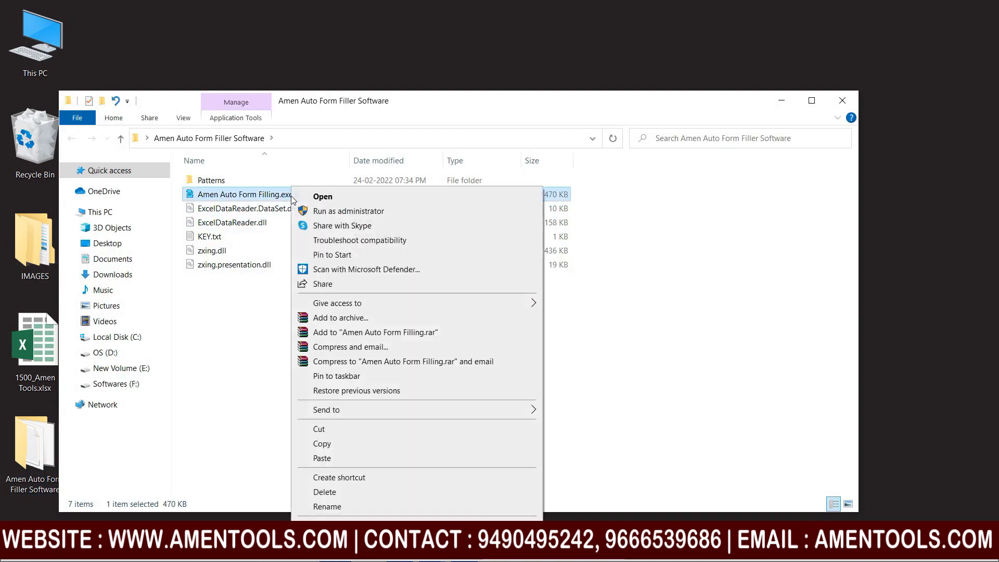
click(323, 196)
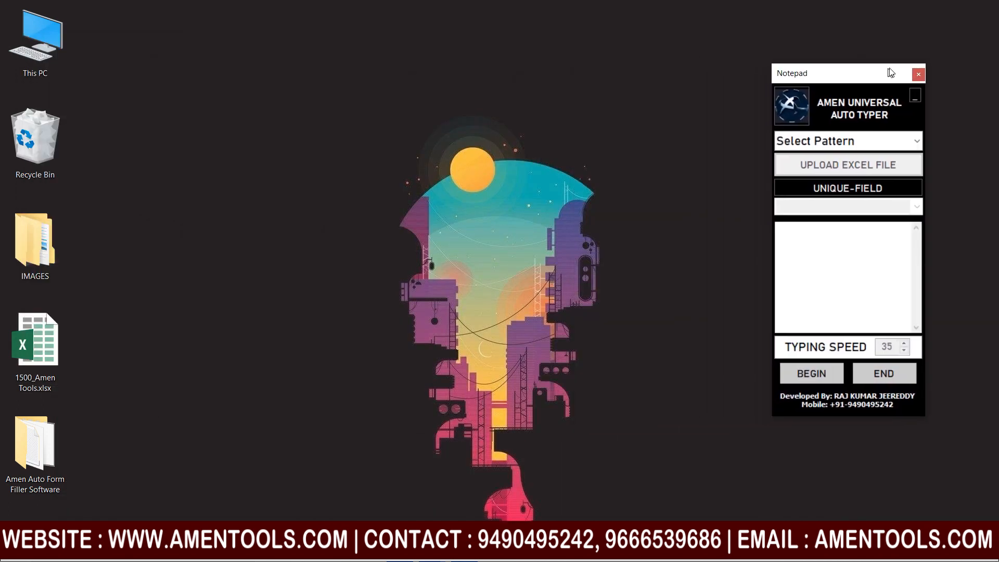
Upload 1500_Amen Tools.xlsx with the UCCMS pattern and COLUMN 1 as unique field.
click(916, 141)
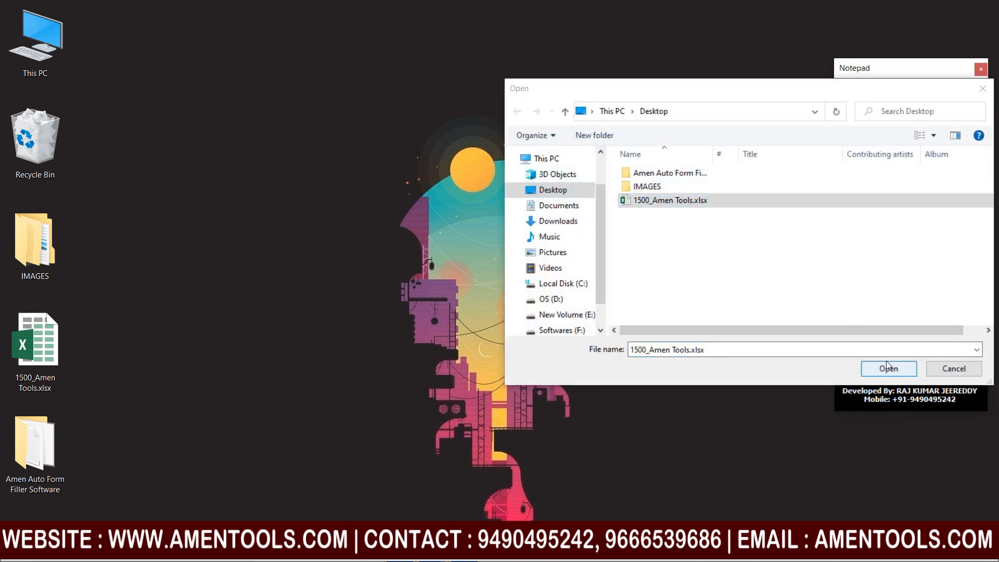
click(887, 368)
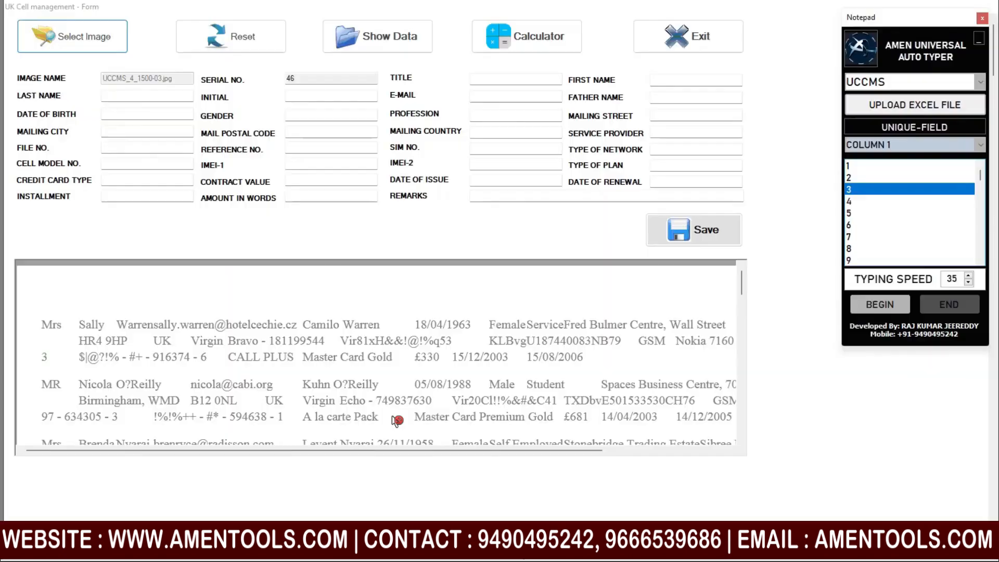
Select record 3 and click BEGIN to start typing title, name, surname and initials.
click(879, 303)
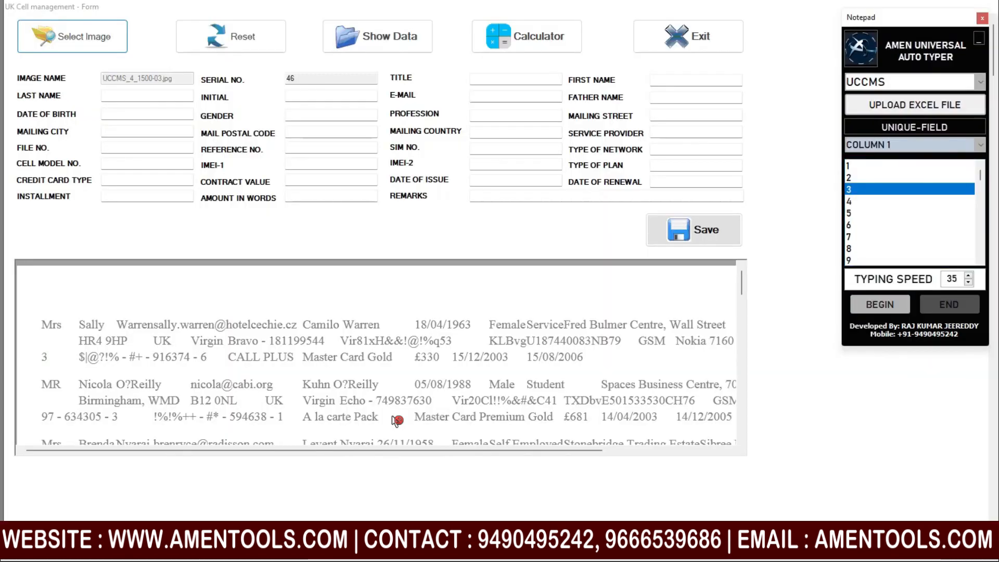
click(879, 304)
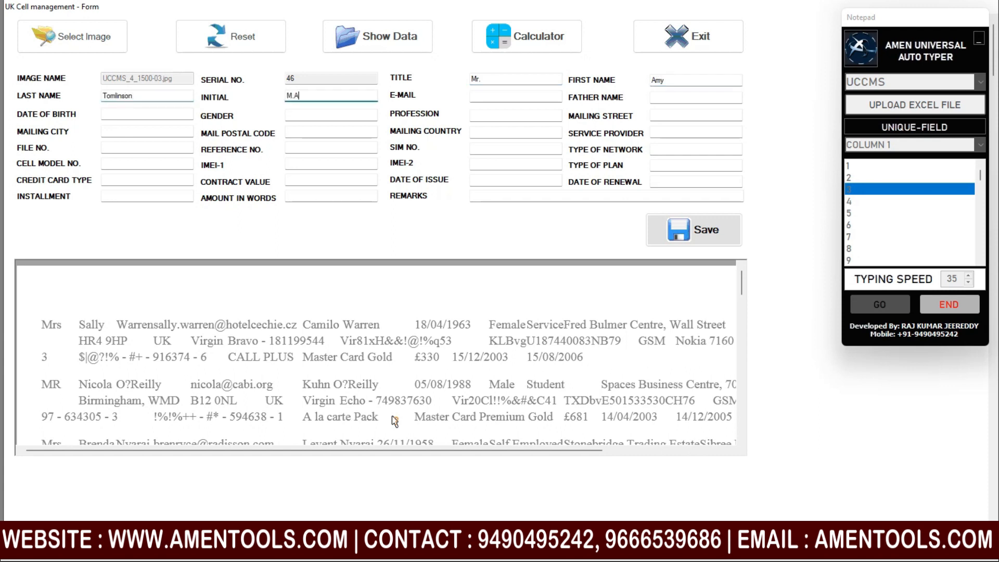
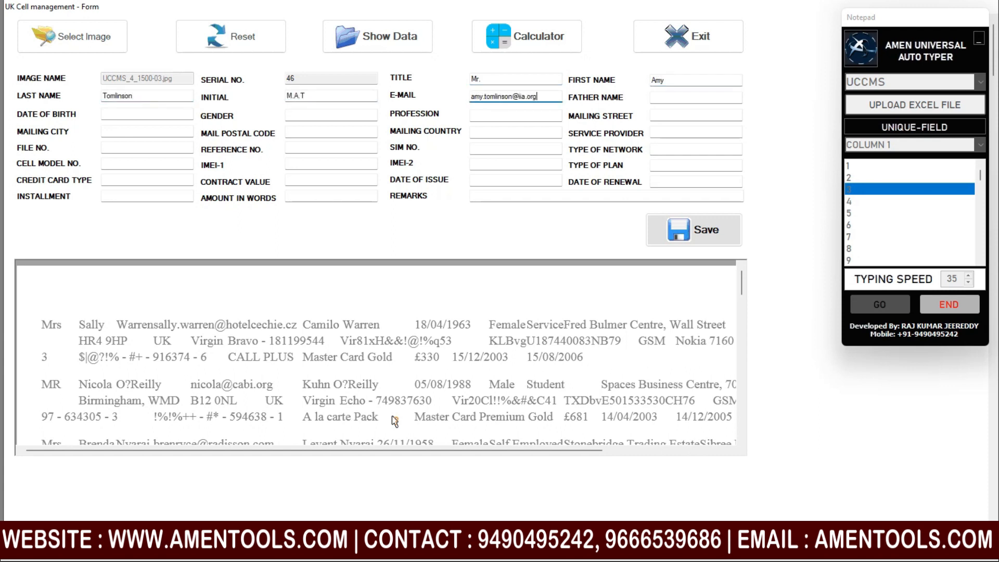
text(25/09/1976)
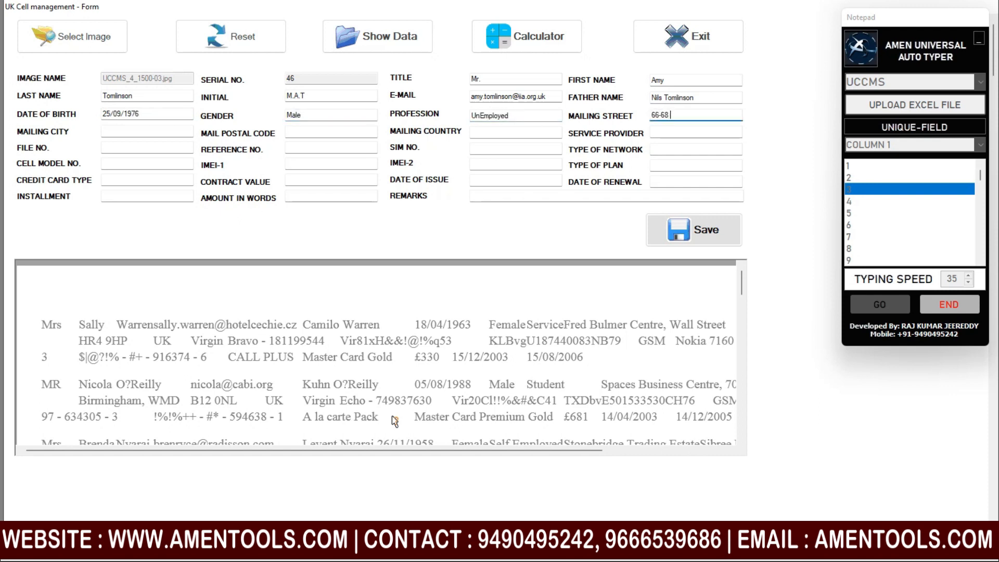
text(Clemens Street Royal L)
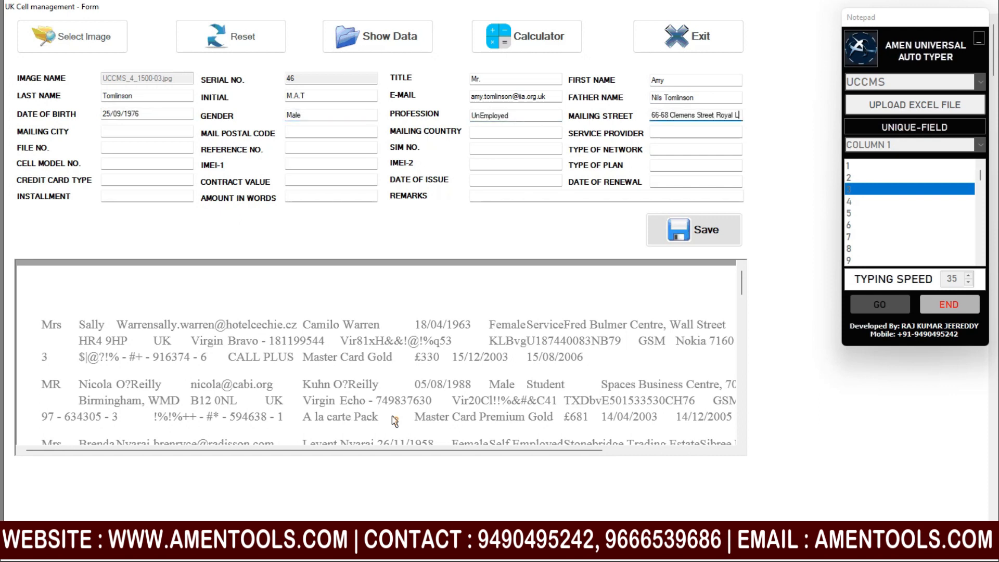
text(Leamington)
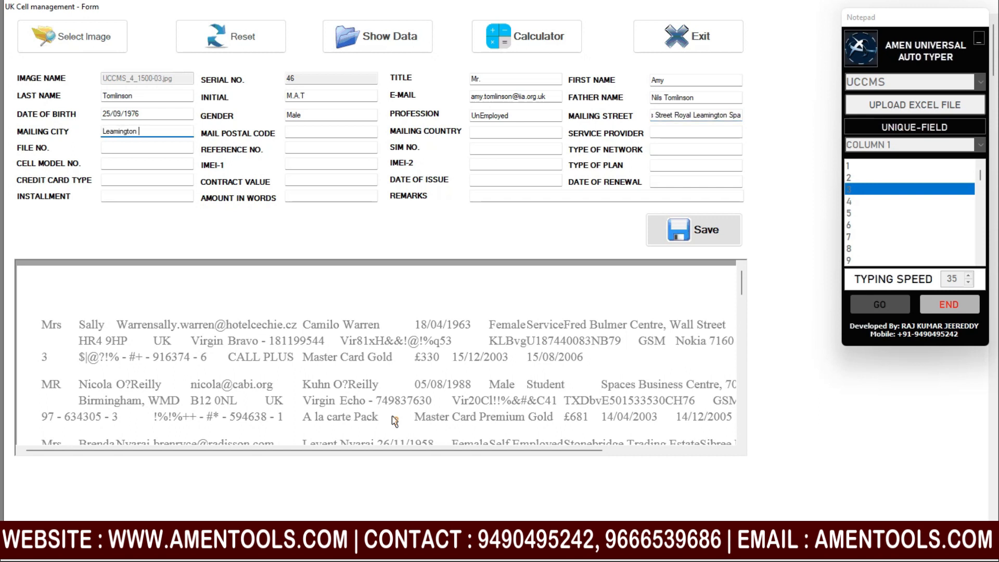
text(CV31 2DN)
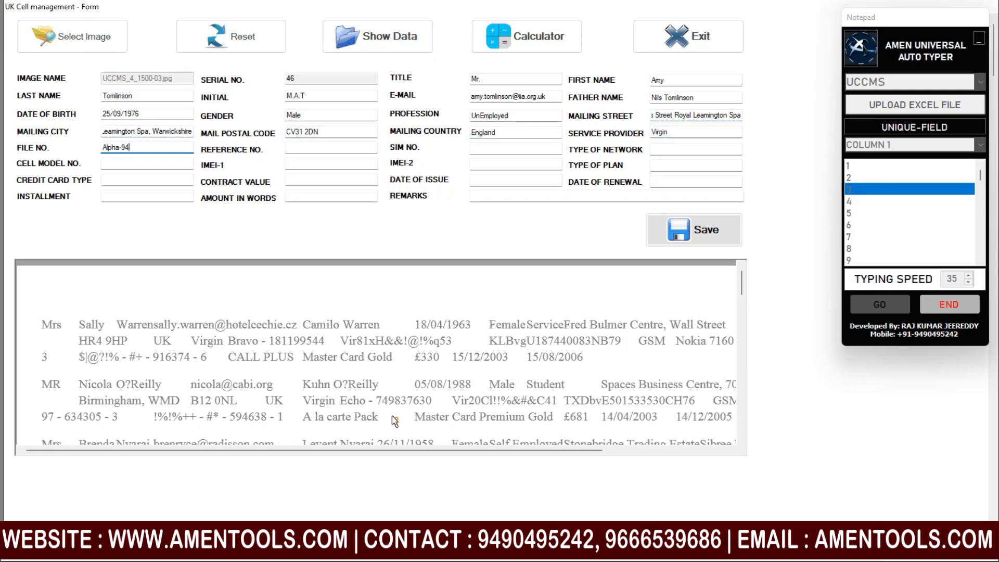
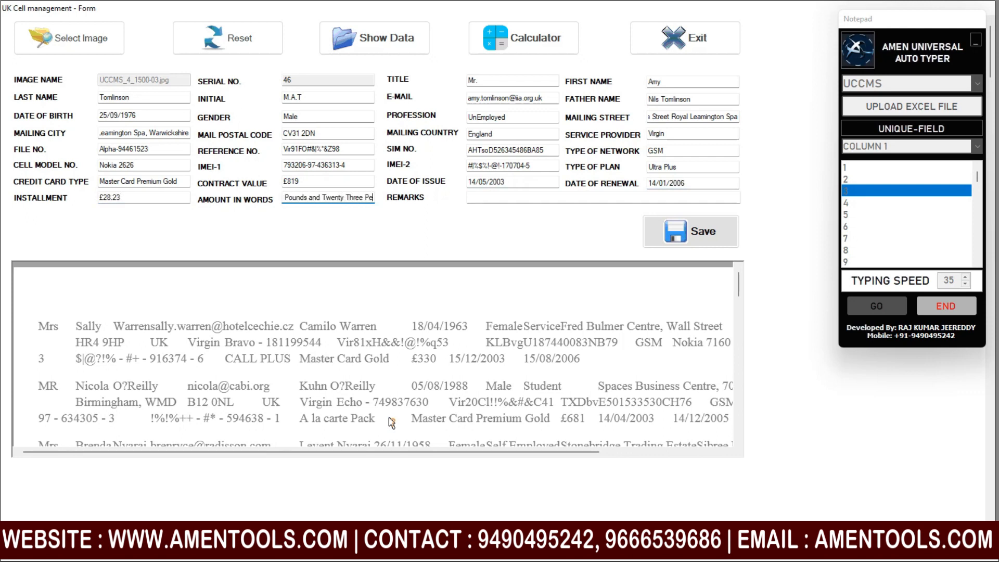